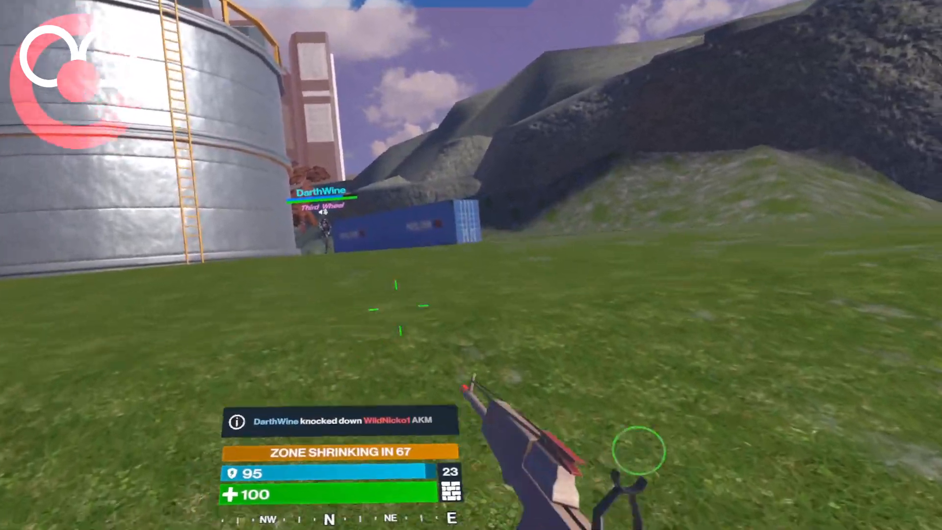
key(tab)
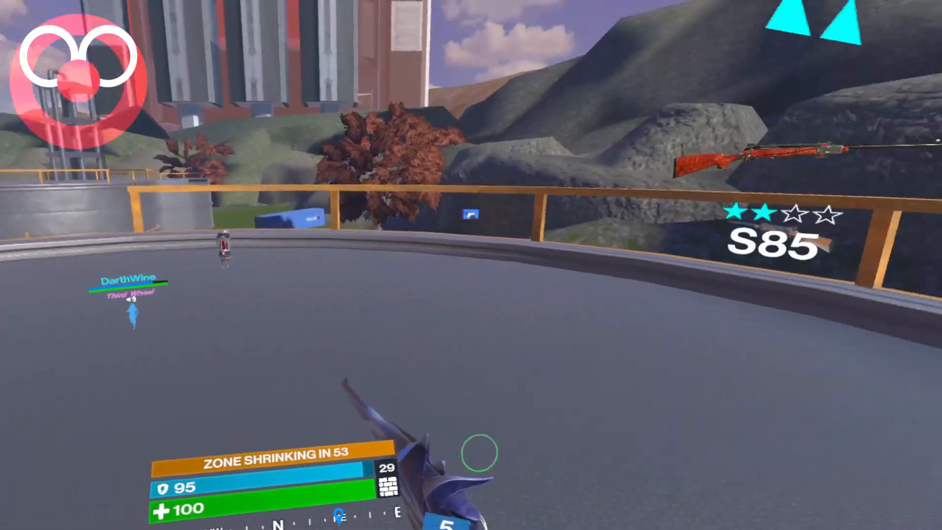
key(tab)
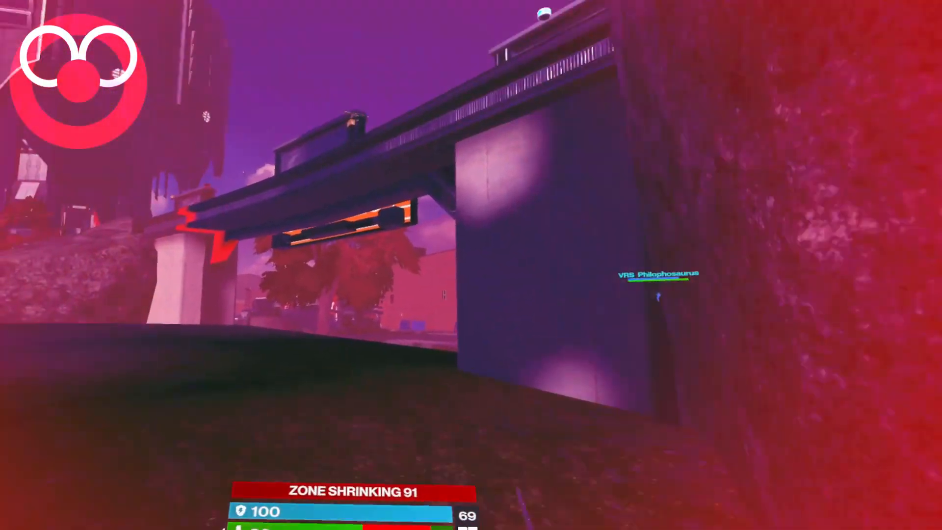
key(tab)
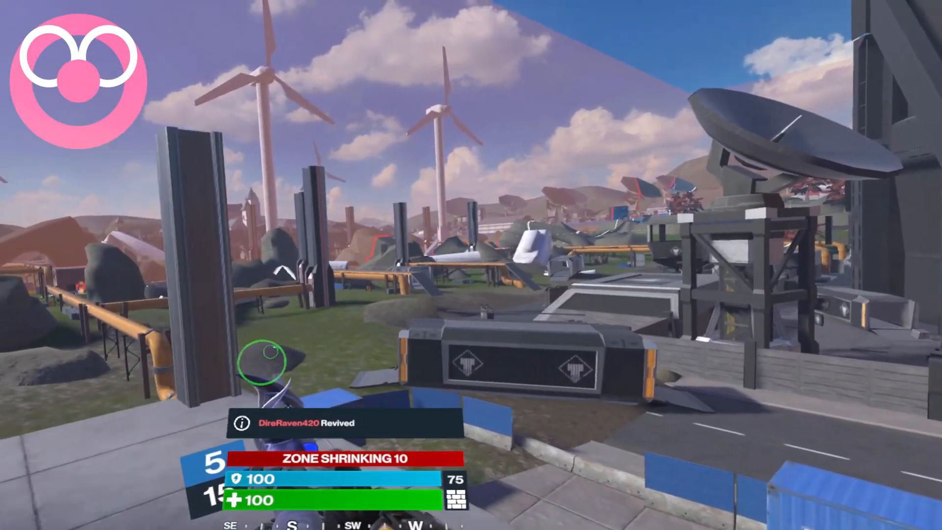
mouse_move(471, 265)
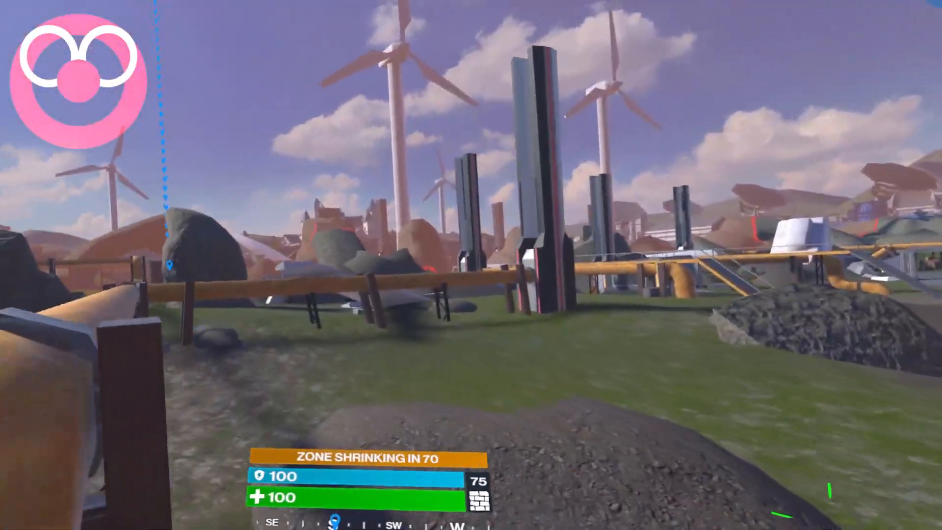
mouse_move(471, 265)
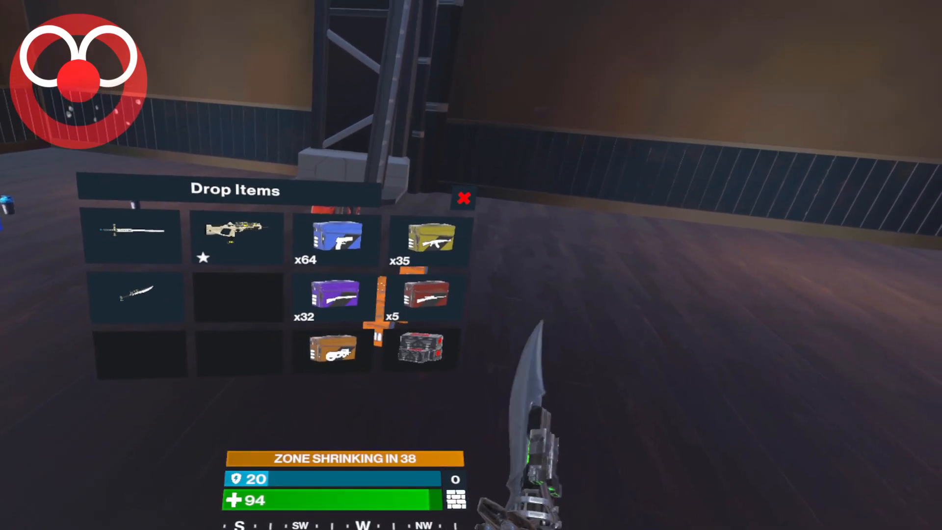
click(463, 199)
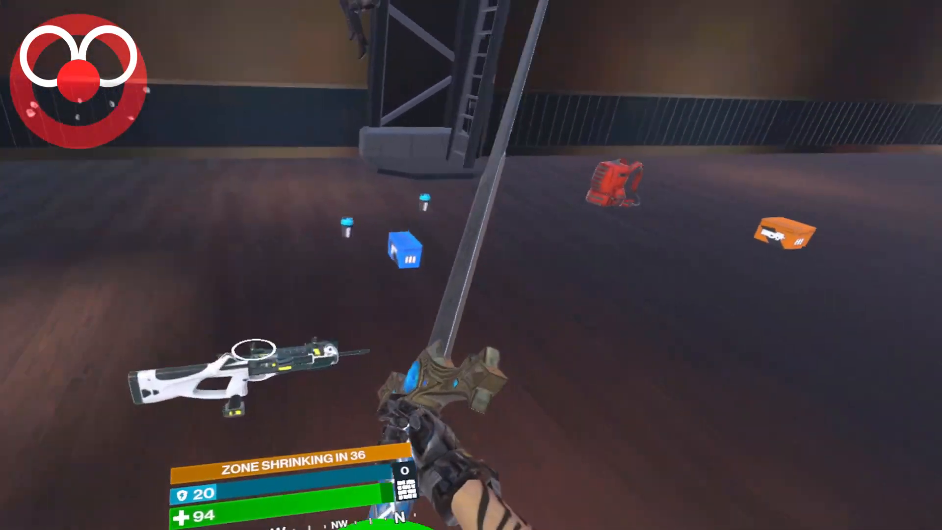